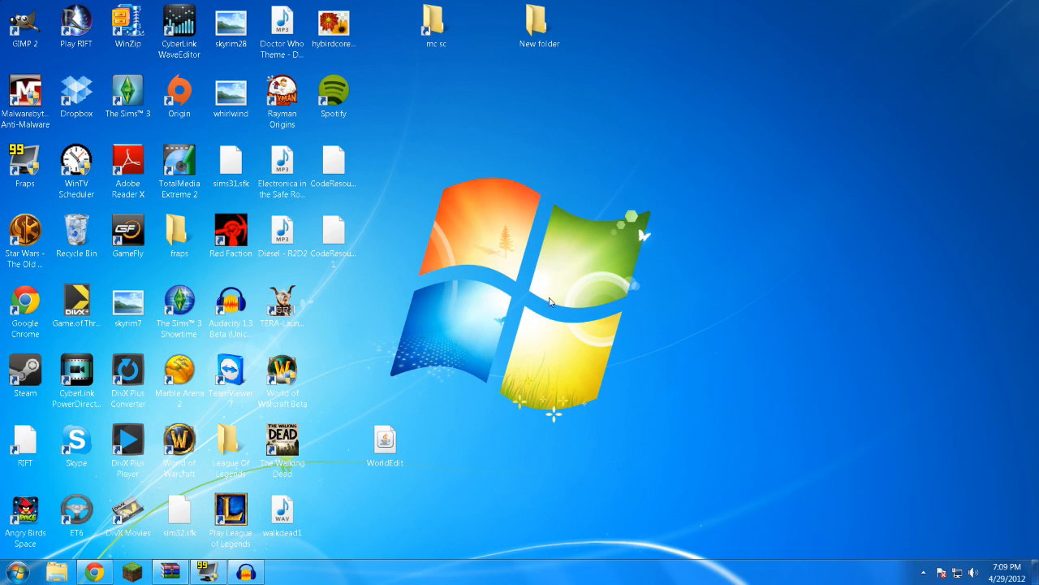
pyautogui.moveTo(531, 340)
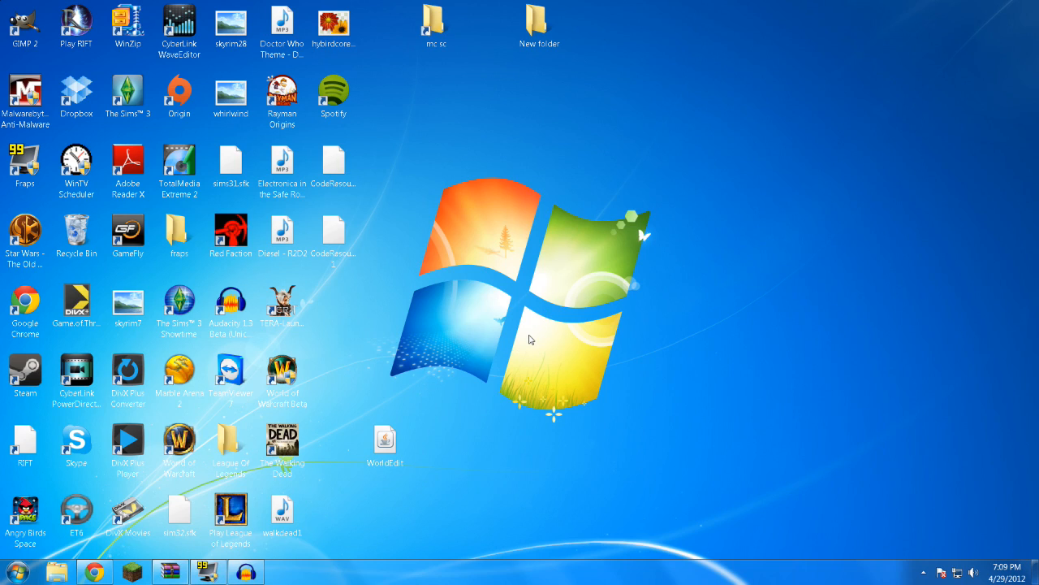
pyautogui.moveTo(478, 354)
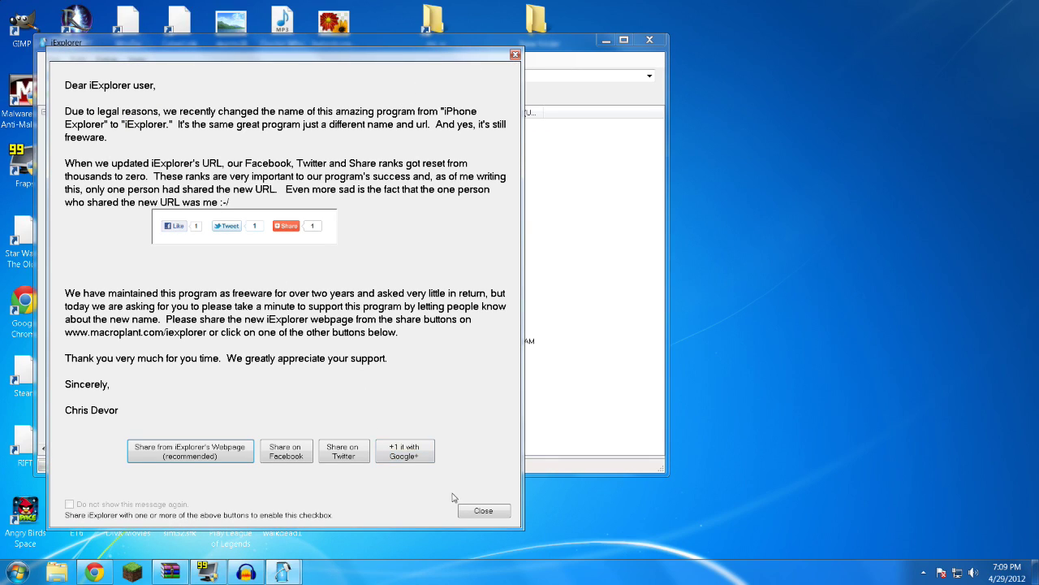
# - Dismiss the name-change notice and open minecraftpe.app under com.mojang.minecraftpe on the iPod
pyautogui.click(484, 509)
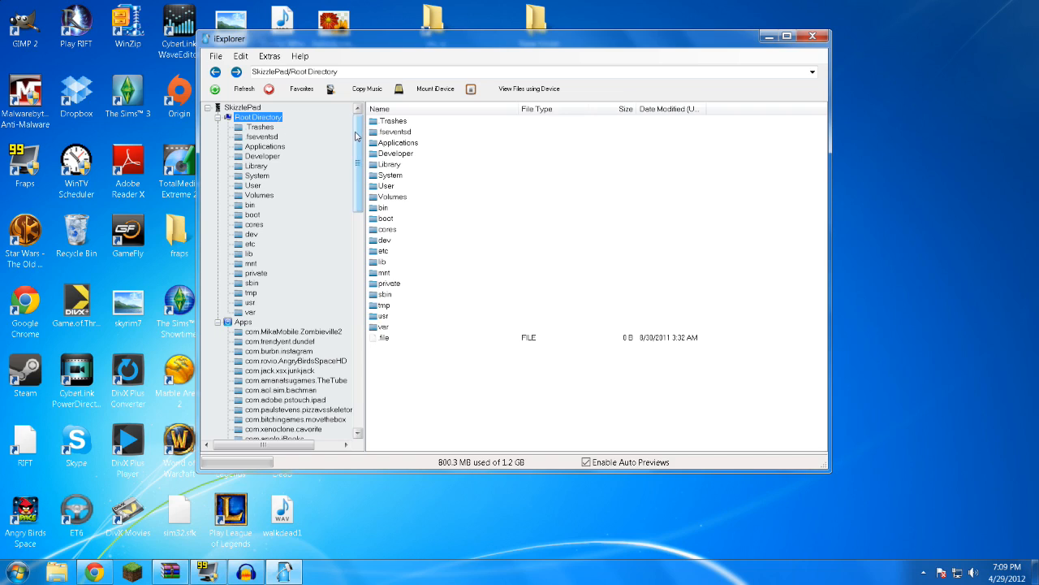
pyautogui.scroll(-3)
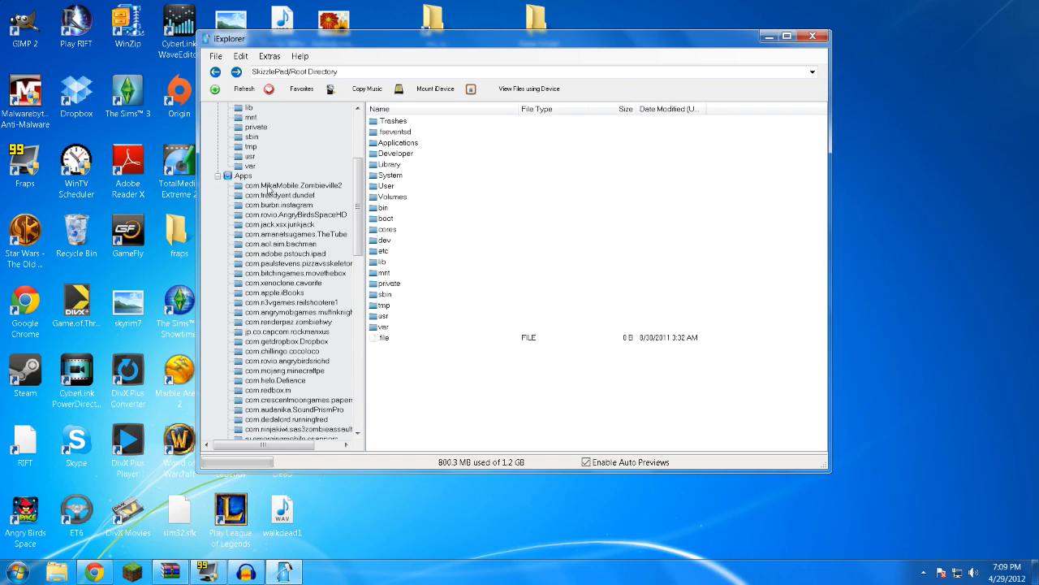
pyautogui.moveTo(317, 322)
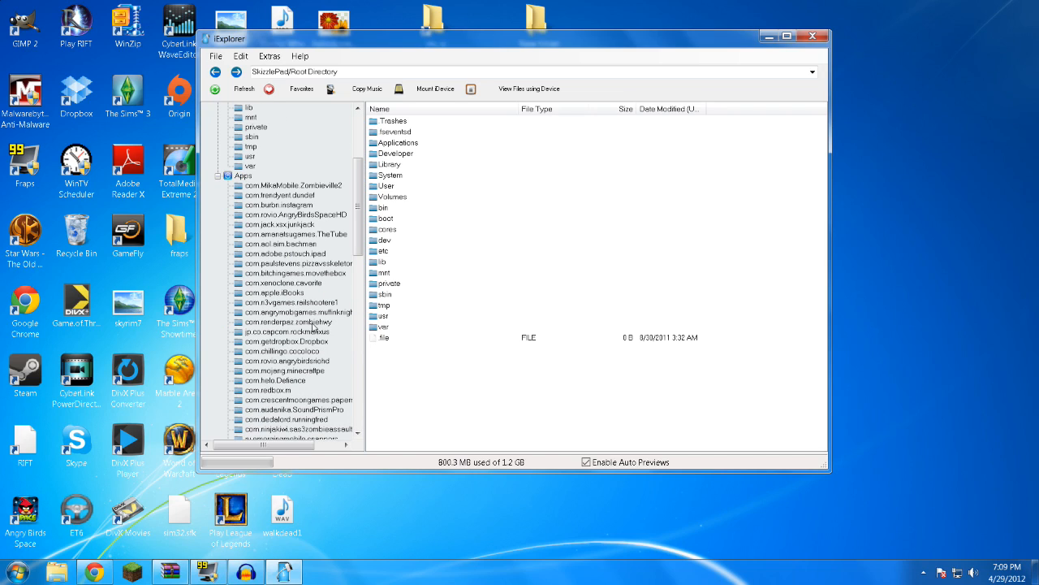
pyautogui.moveTo(286, 351)
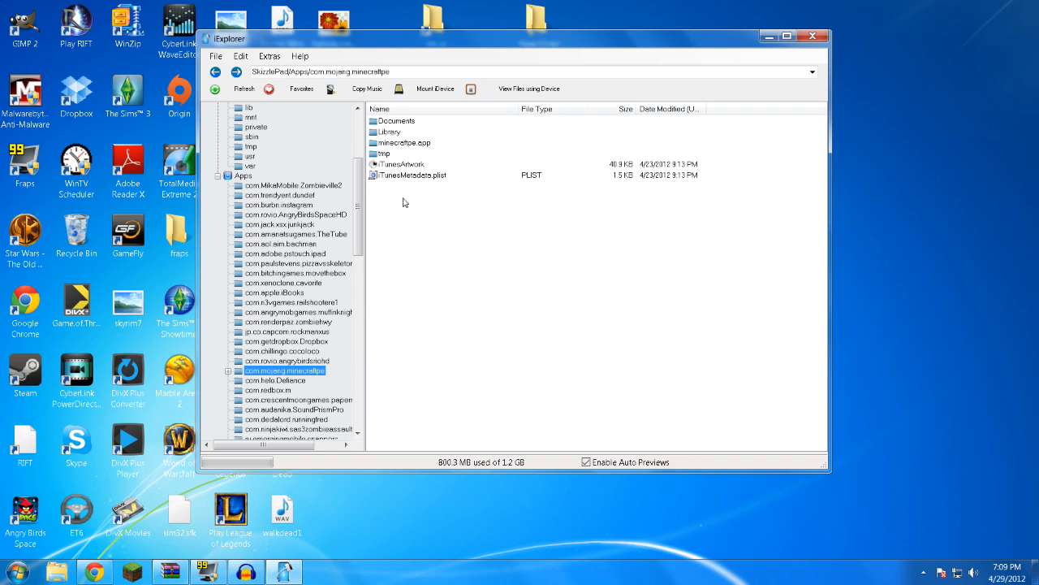
pyautogui.moveTo(396, 150)
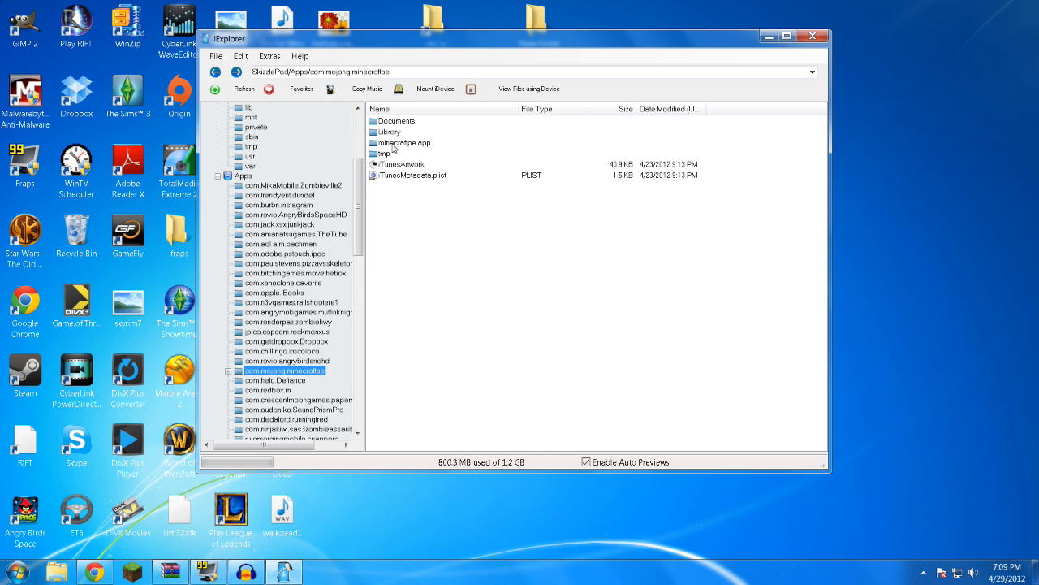
pyautogui.click(403, 143)
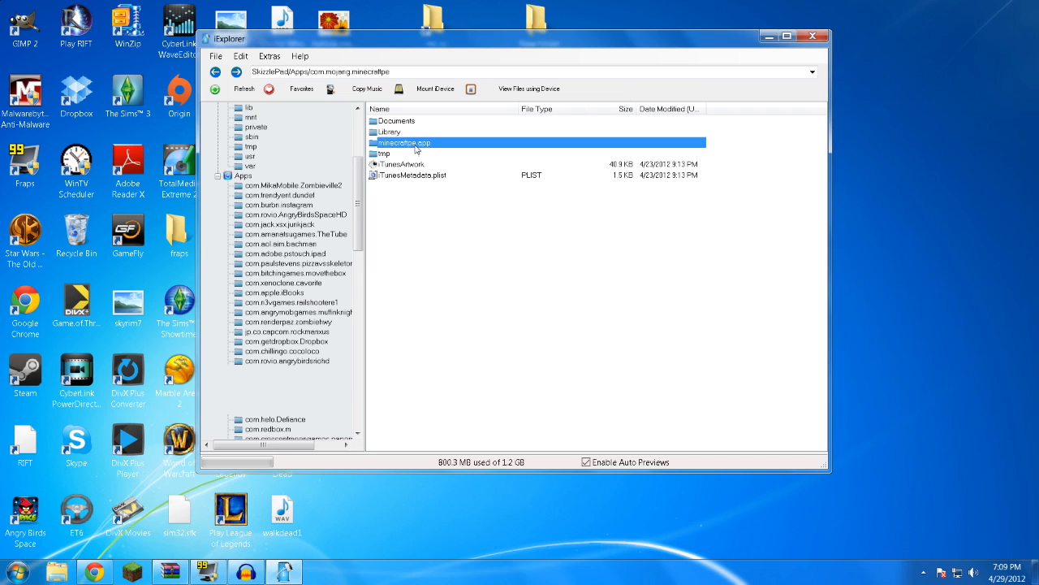
pyautogui.doubleClick(405, 142)
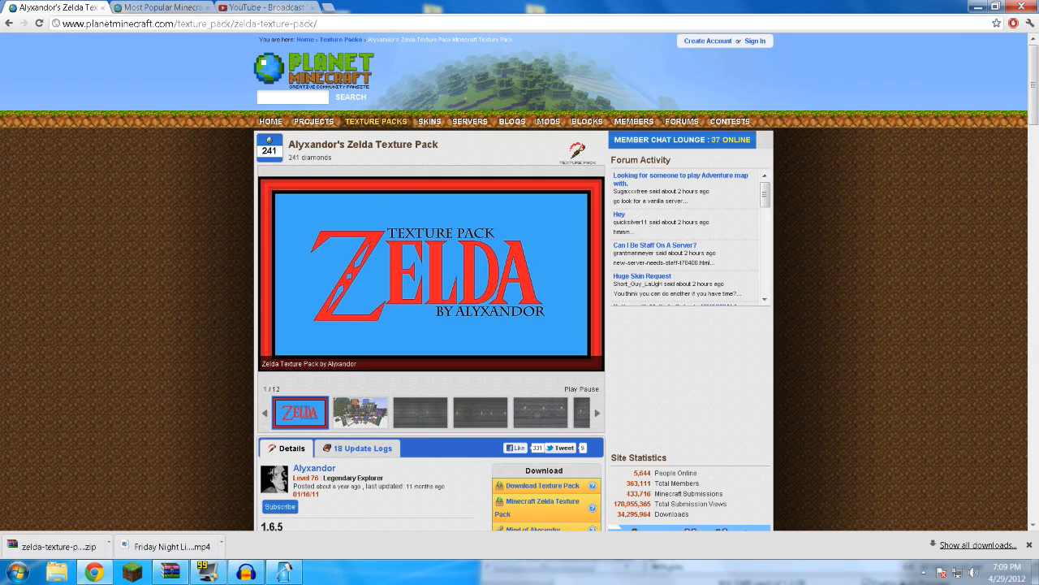
pyautogui.moveTo(367, 121)
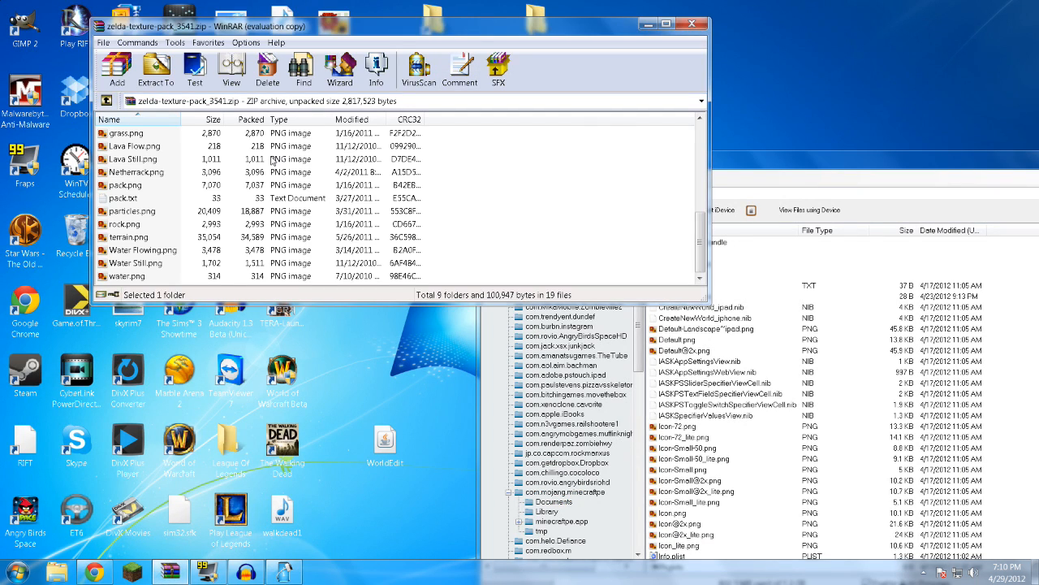
# - Copy the root PNGs such as grass.png into minecraftpe.app, confirming the particles.png replacement
pyautogui.click(126, 133)
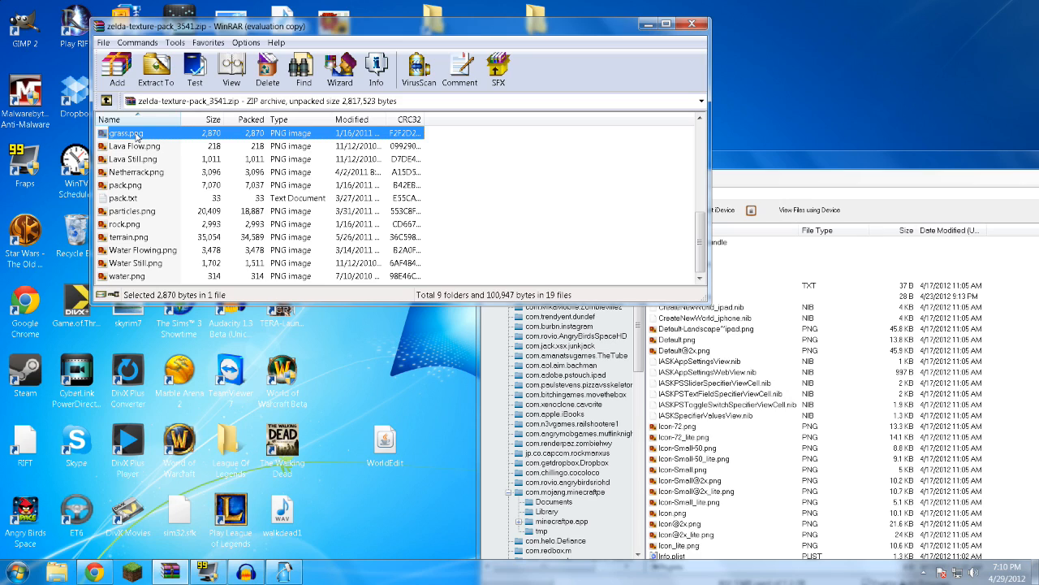
pyautogui.moveTo(151, 146)
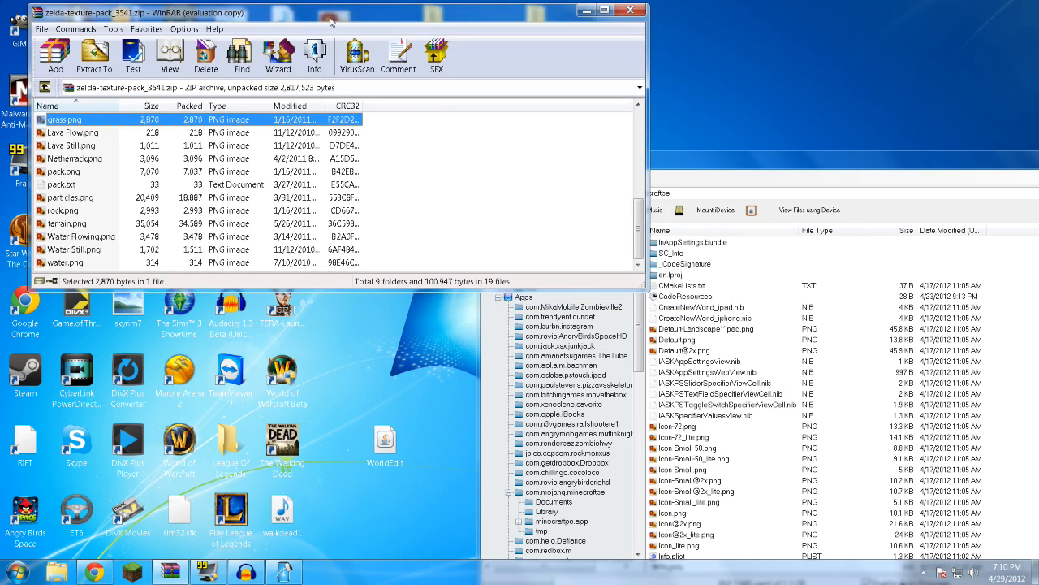
pyautogui.moveTo(49, 159)
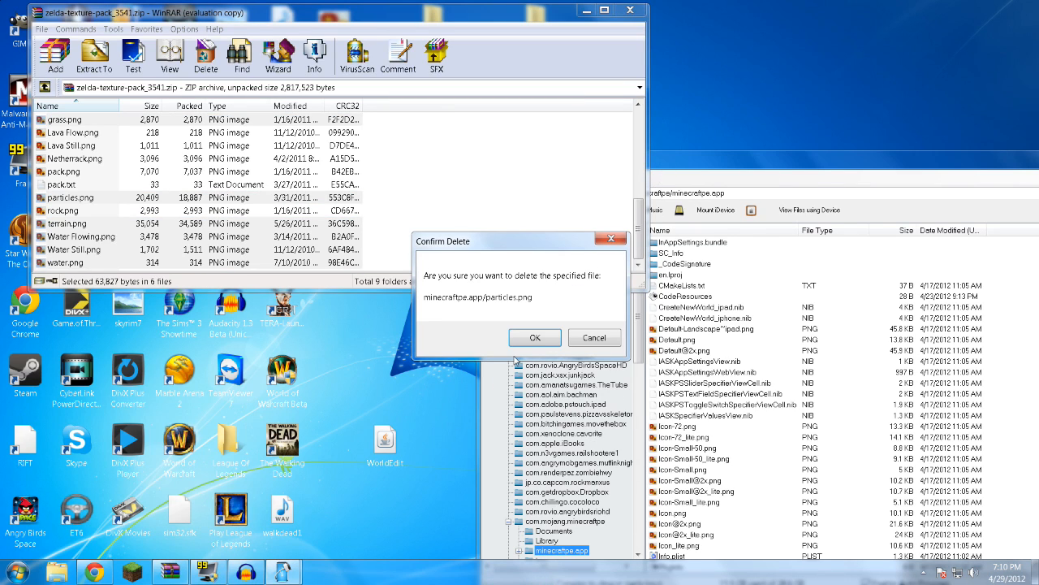
pyautogui.click(534, 336)
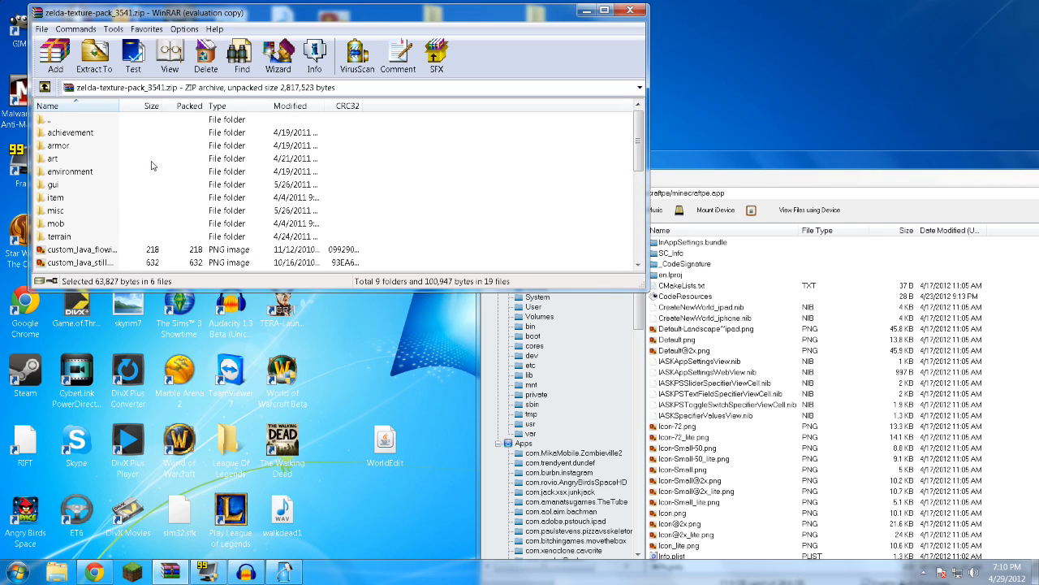
pyautogui.moveTo(52, 146)
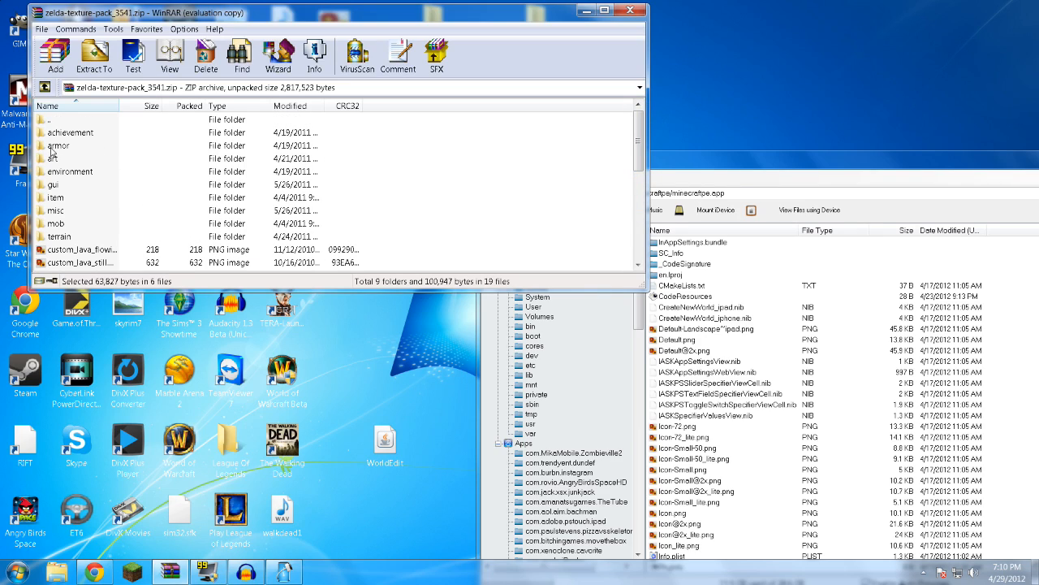
# - Browse into the art folder, back to the top level, then into the gui folder
pyautogui.click(68, 173)
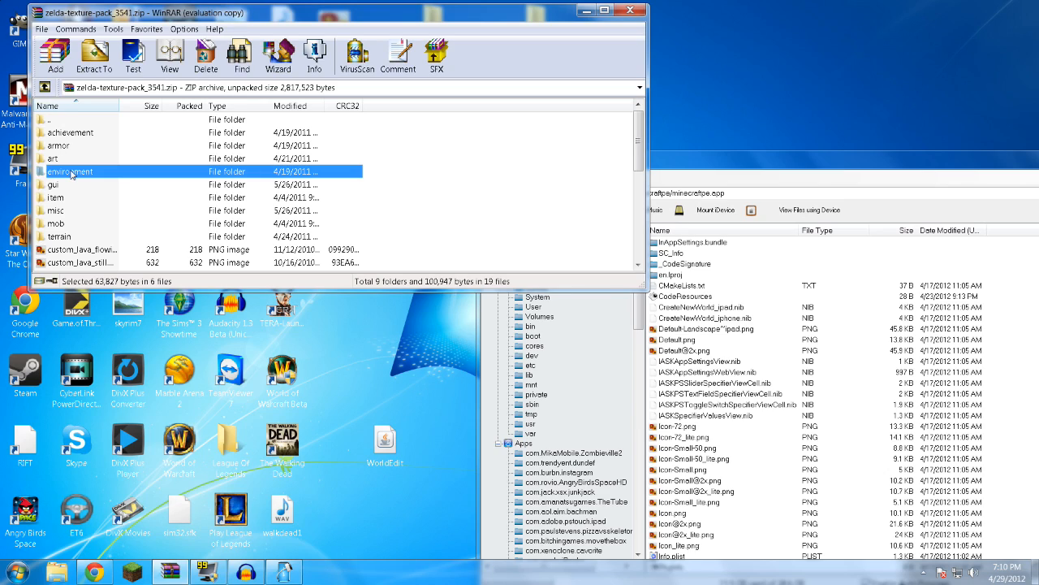
pyautogui.doubleClick(52, 158)
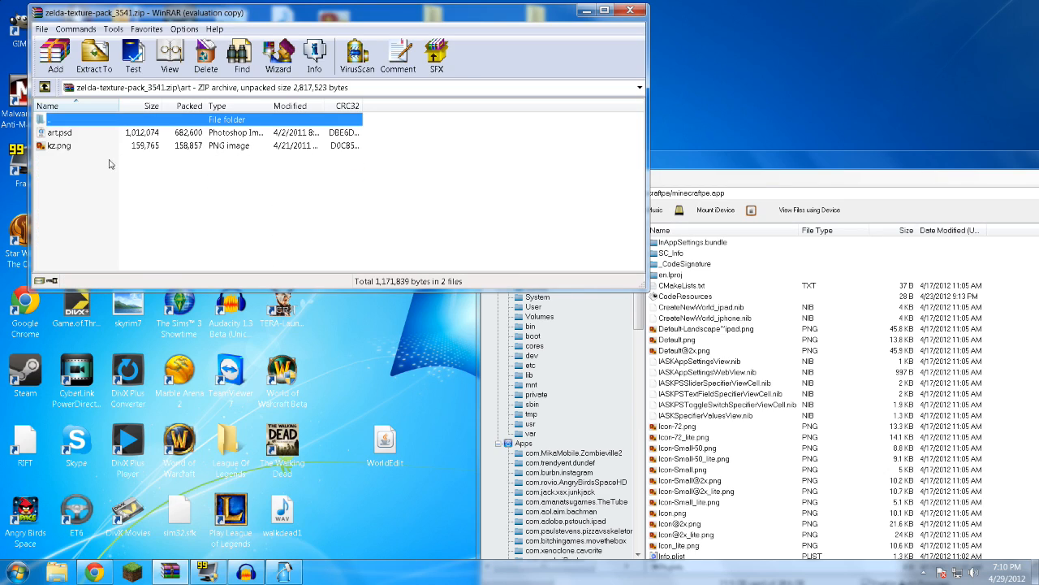
pyautogui.doubleClick(57, 120)
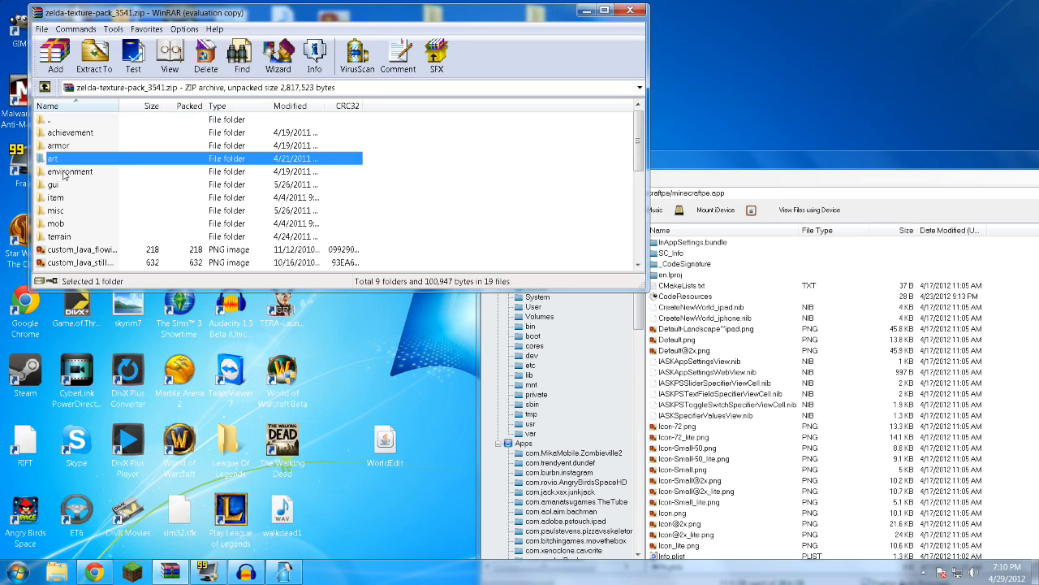
pyautogui.doubleClick(68, 172)
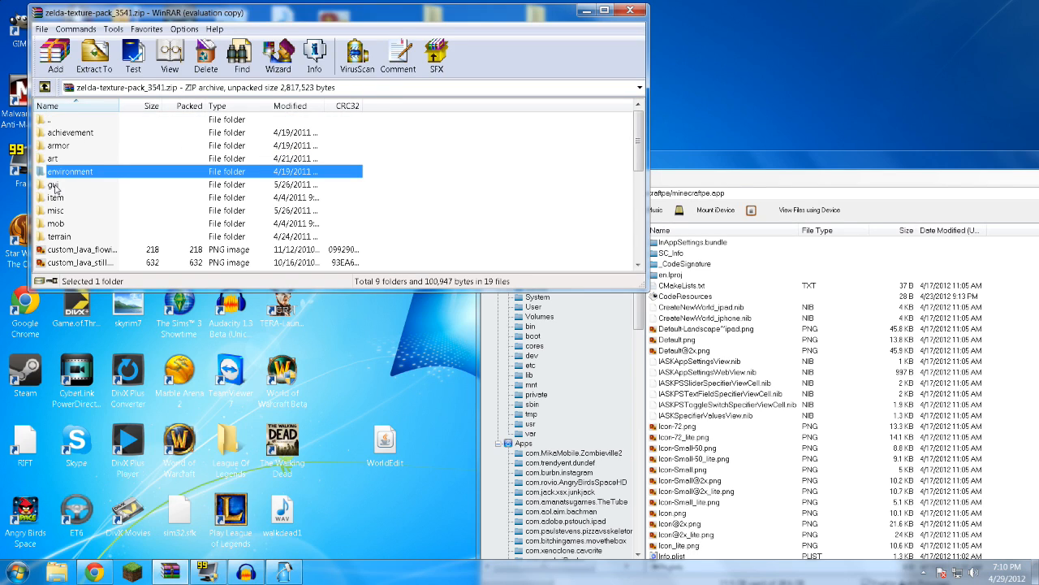
pyautogui.doubleClick(52, 185)
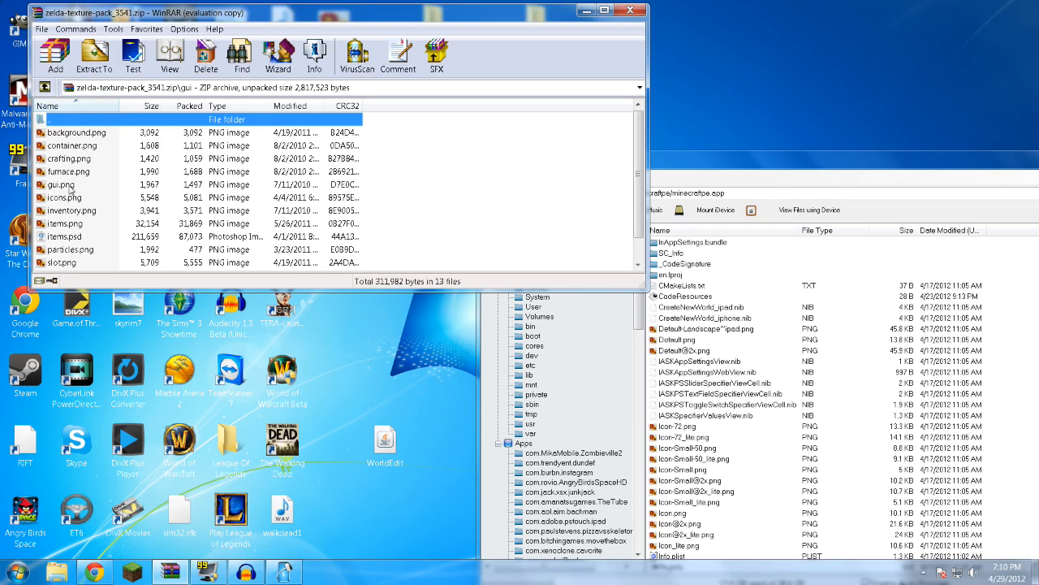
# - Select gui.png, icons.png, inventory.png, items.png, particles.png and slot.png in the gui folder
pyautogui.click(58, 185)
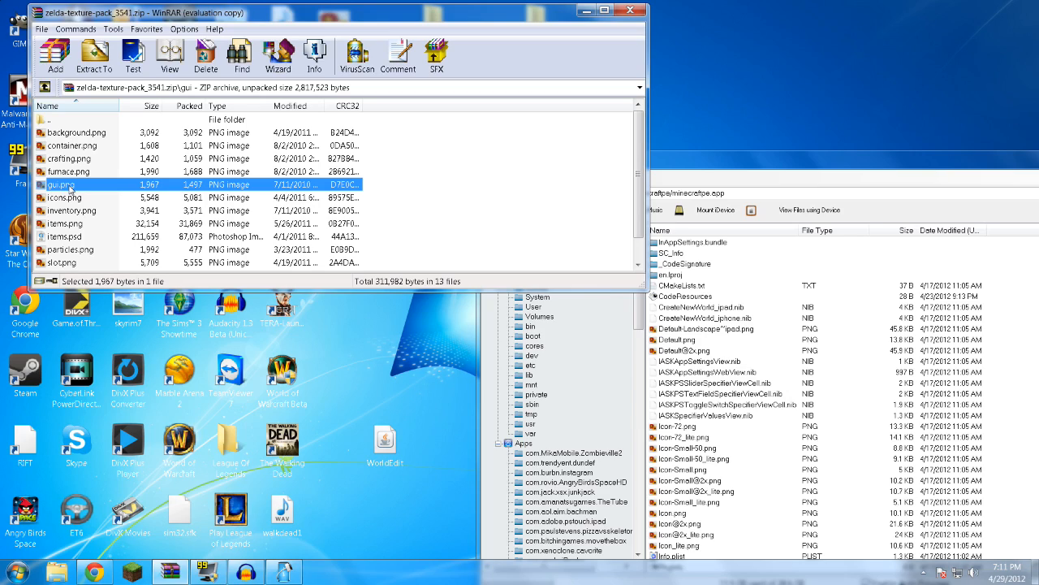
pyautogui.click(63, 201)
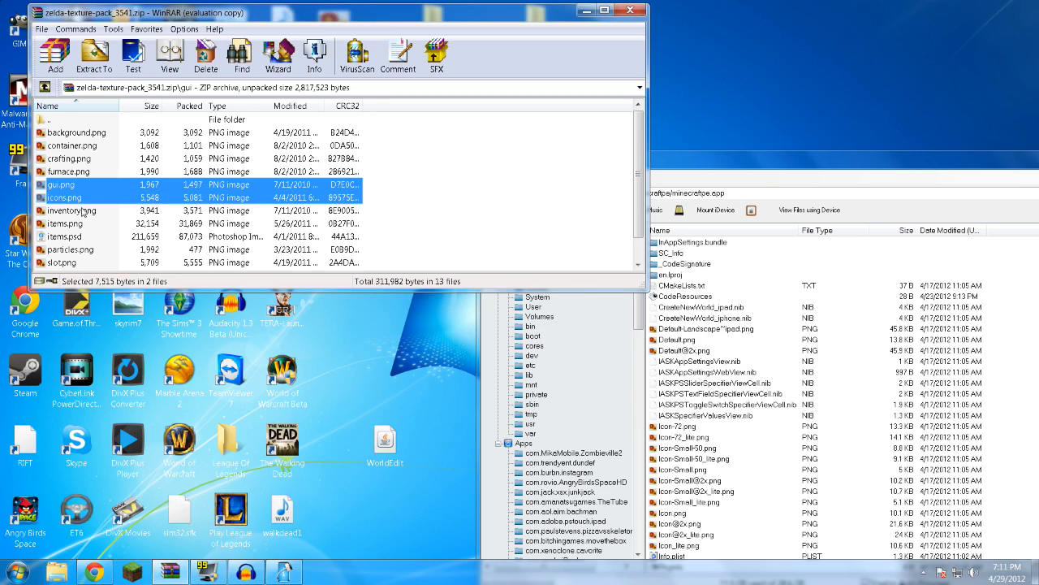
pyautogui.click(68, 223)
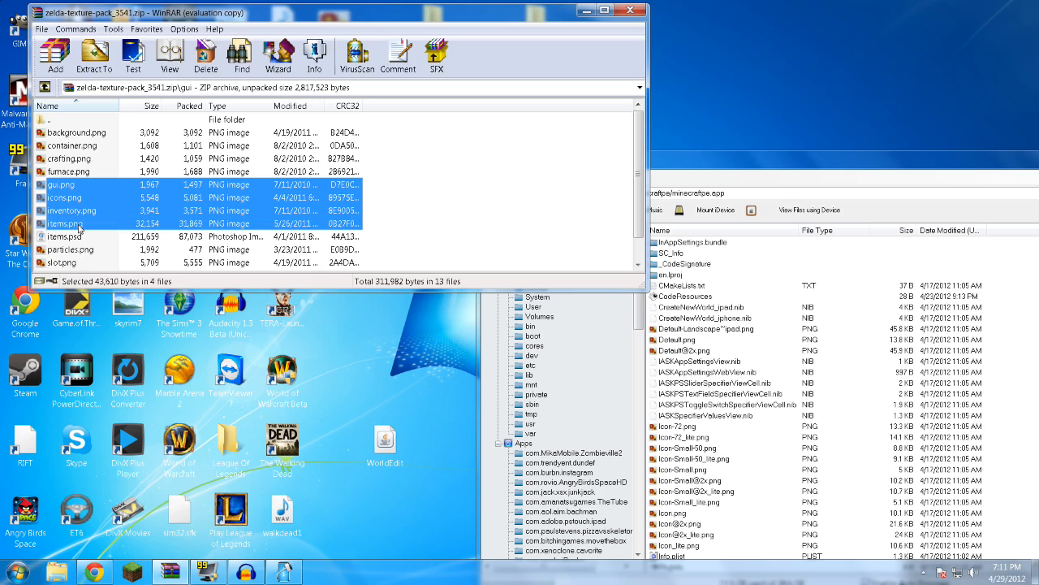
pyautogui.click(72, 250)
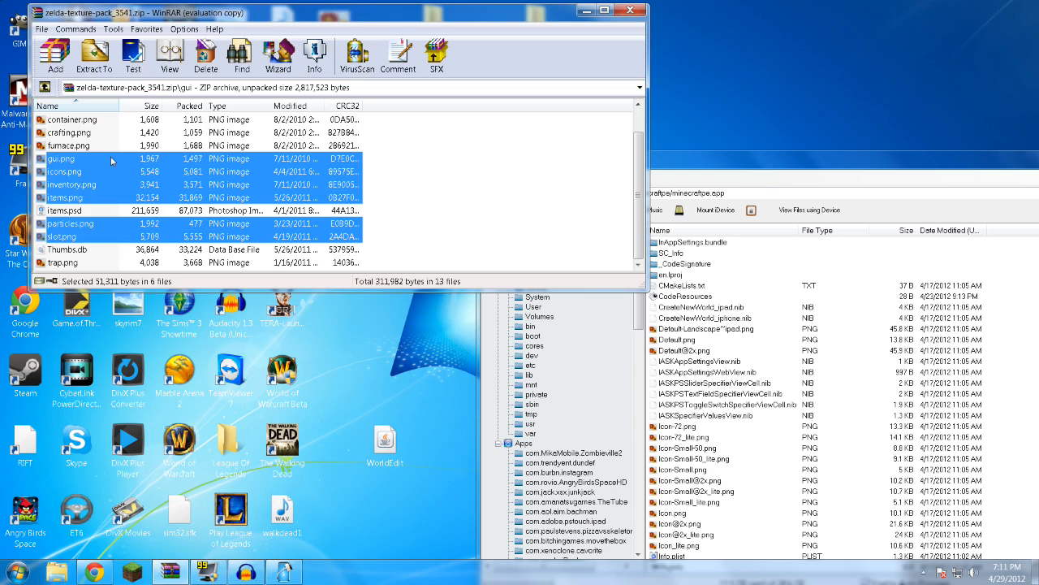
pyautogui.click(163, 58)
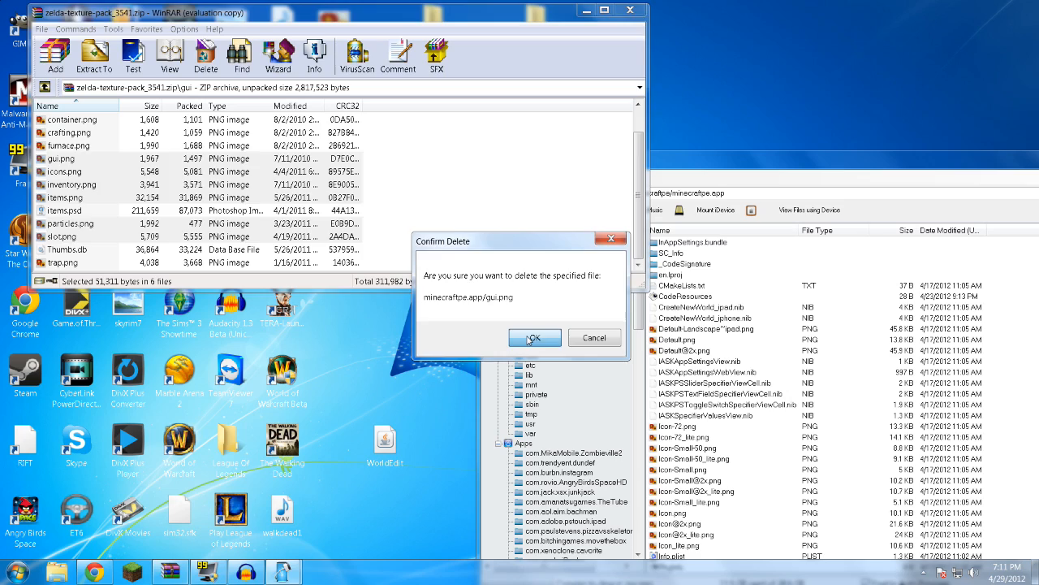
# - Confirm replacing gui.png, inventory.png and particles.png in minecraftpe.app
pyautogui.click(534, 336)
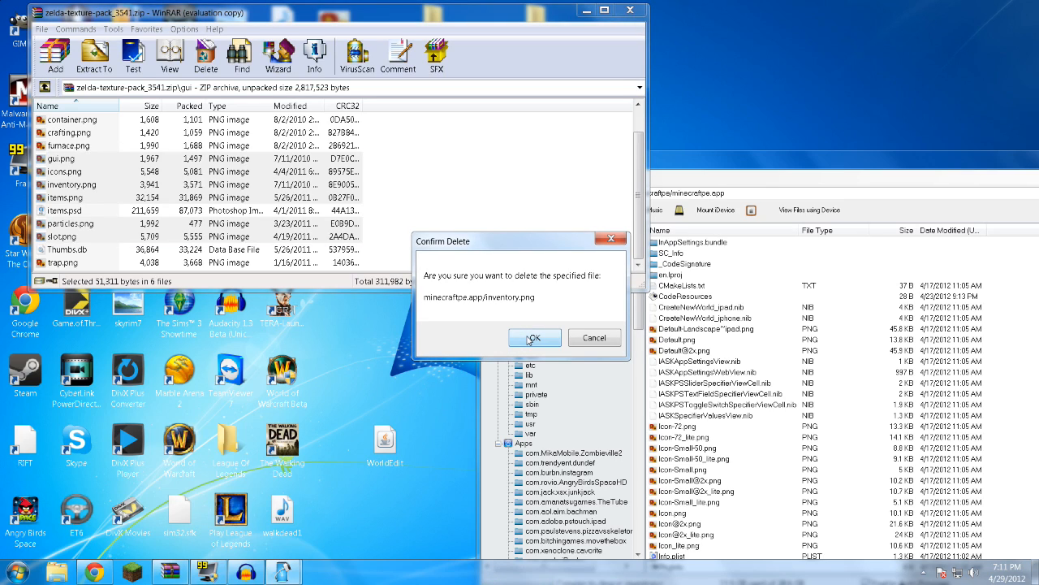
pyautogui.click(534, 336)
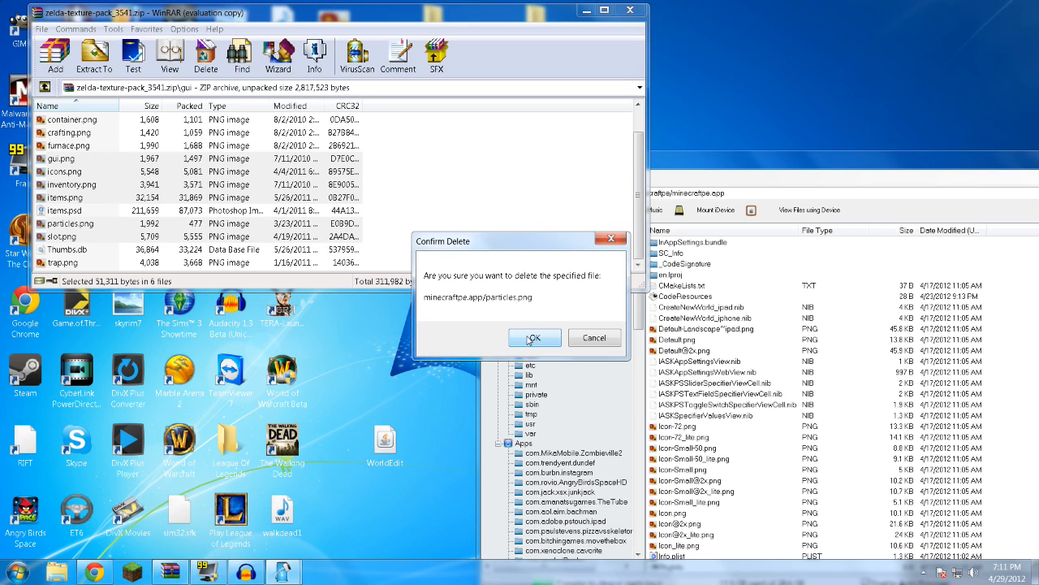
pyautogui.click(535, 336)
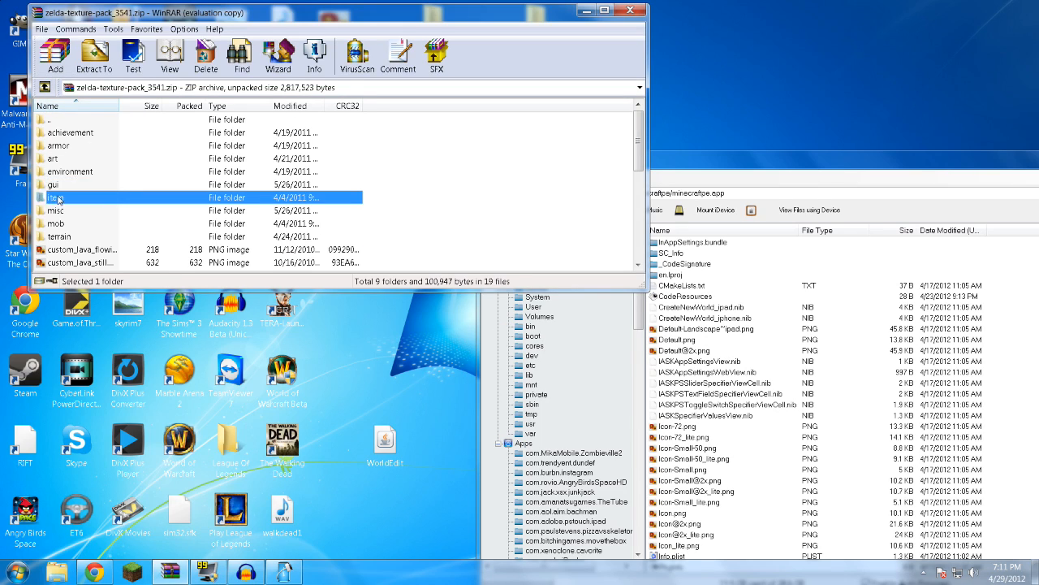
# - Leave the gui folder, pick grasscolor.png in misc, then move on to the mob folder
pyautogui.doubleClick(57, 198)
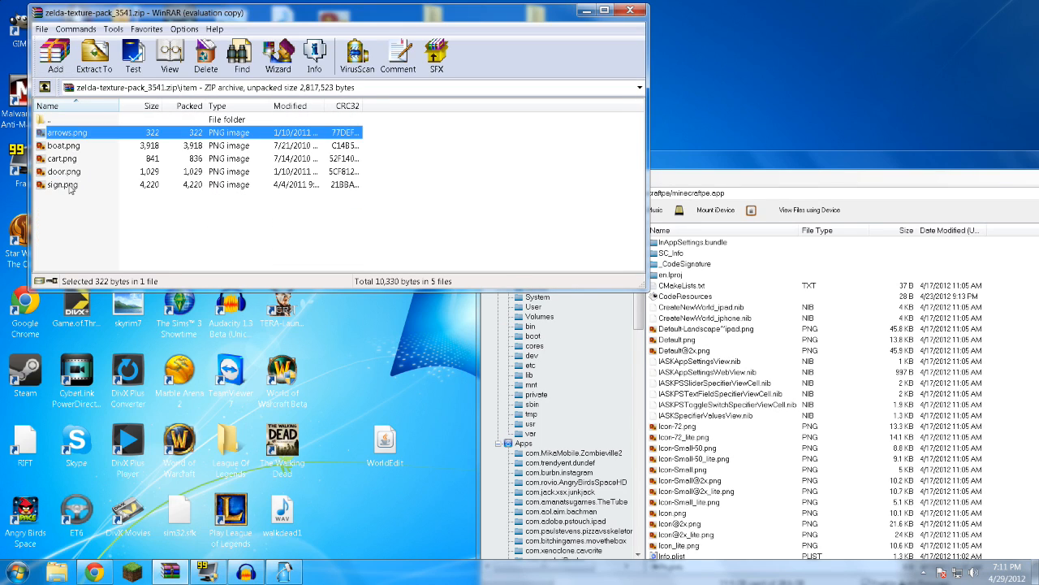
pyautogui.click(62, 172)
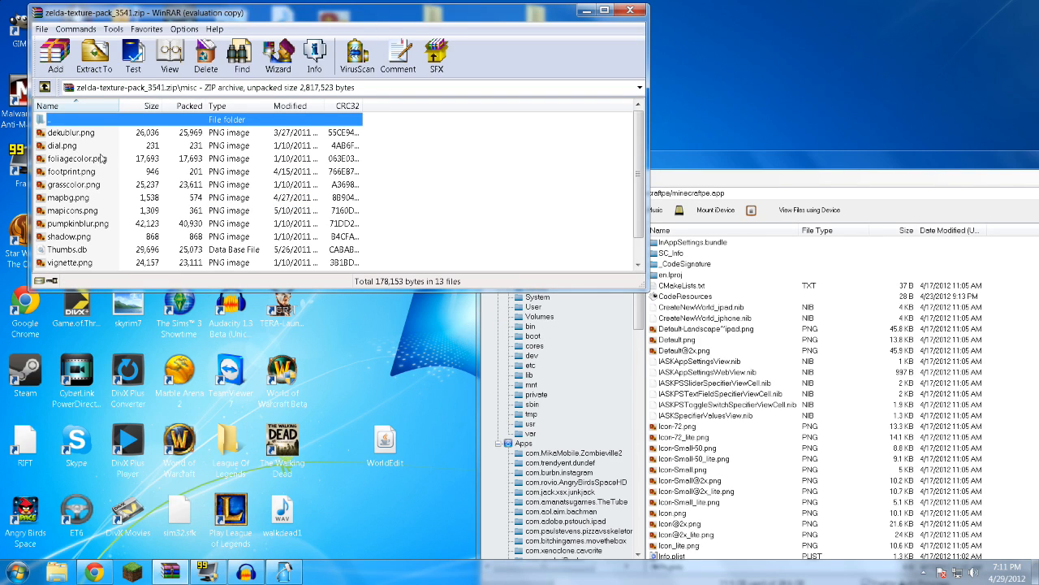
pyautogui.moveTo(117, 192)
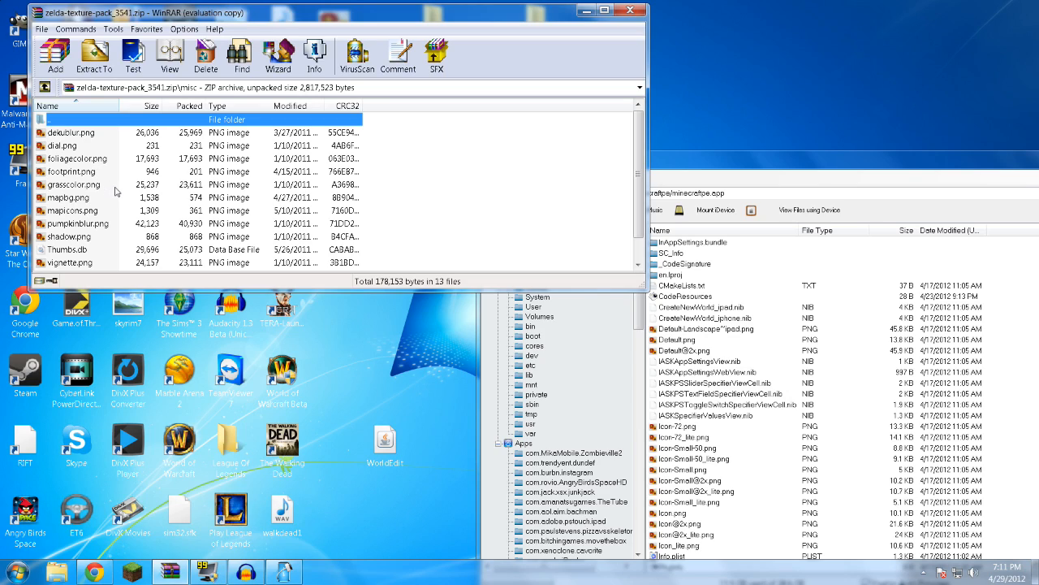
pyautogui.click(73, 186)
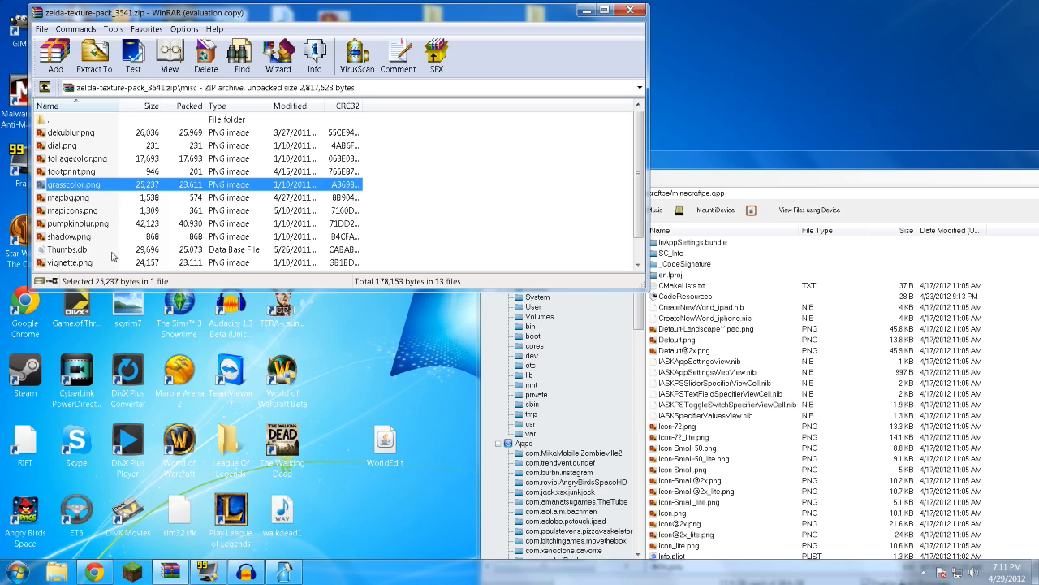
pyautogui.scroll(-3)
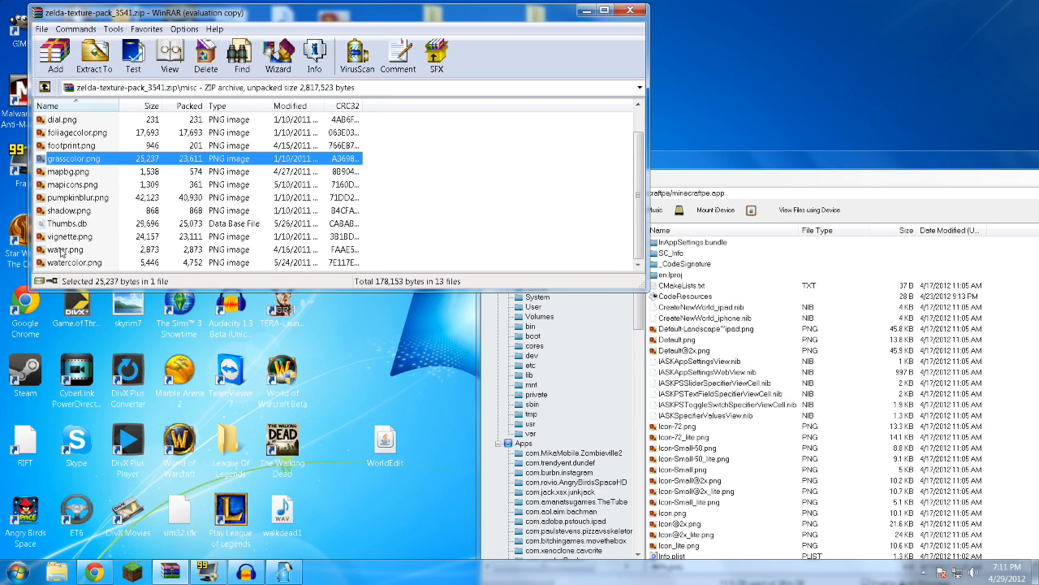
pyautogui.click(63, 250)
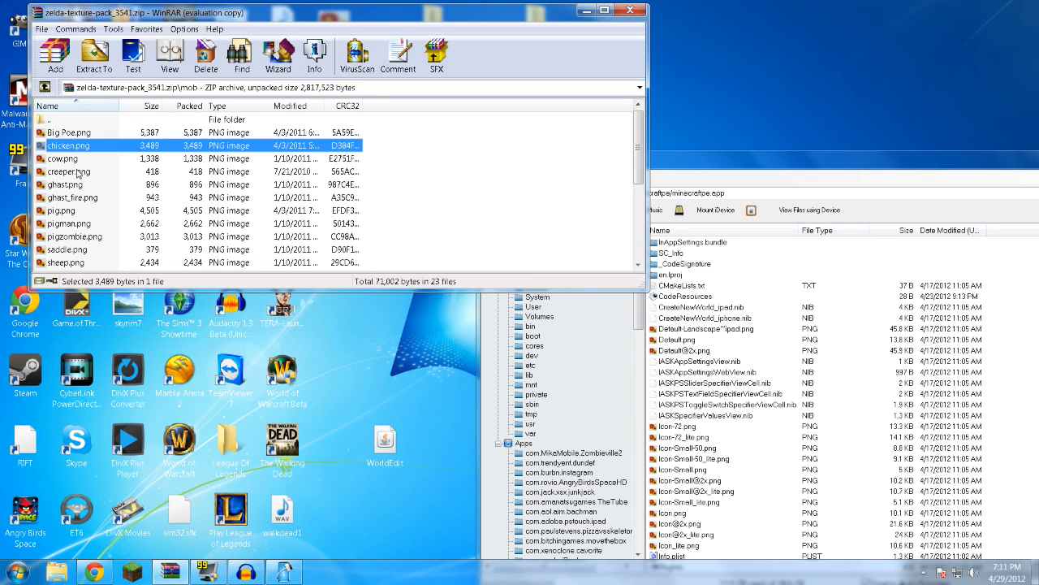
# - Select the chicken, cow, sheep, pig and zombie PNGs in the mob folder
pyautogui.click(62, 159)
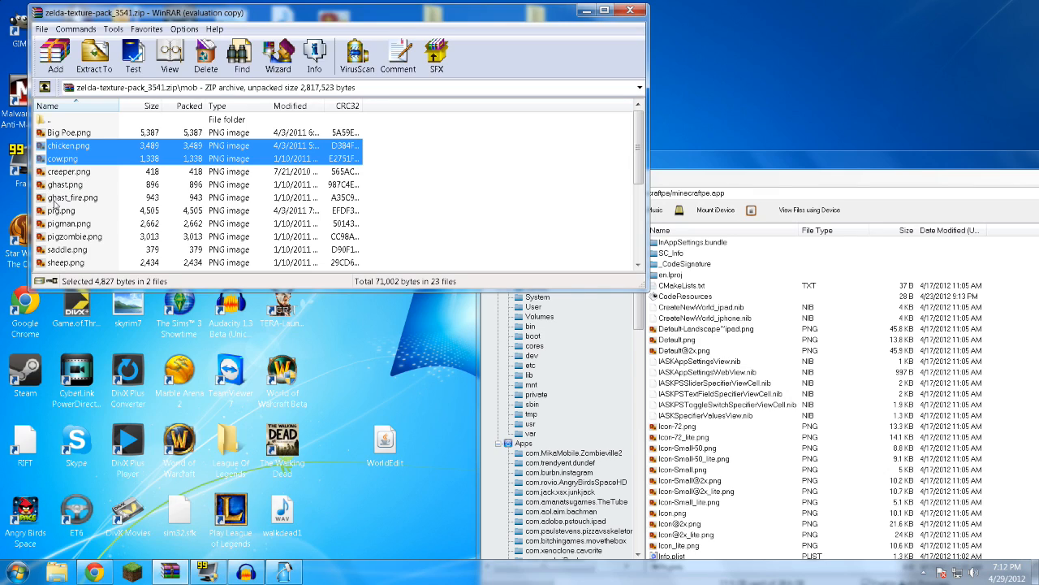
pyautogui.moveTo(78, 266)
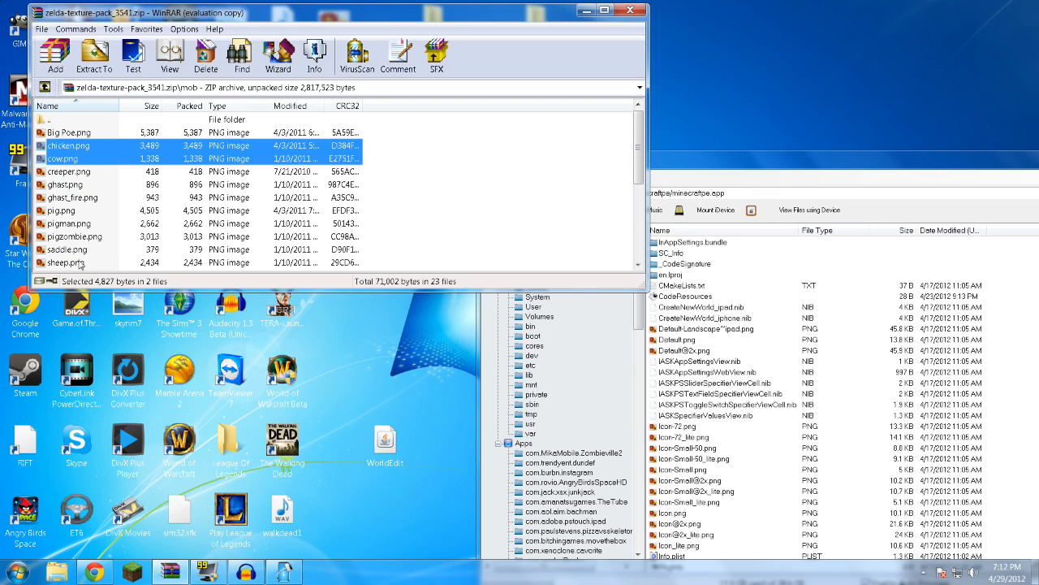
pyautogui.click(69, 264)
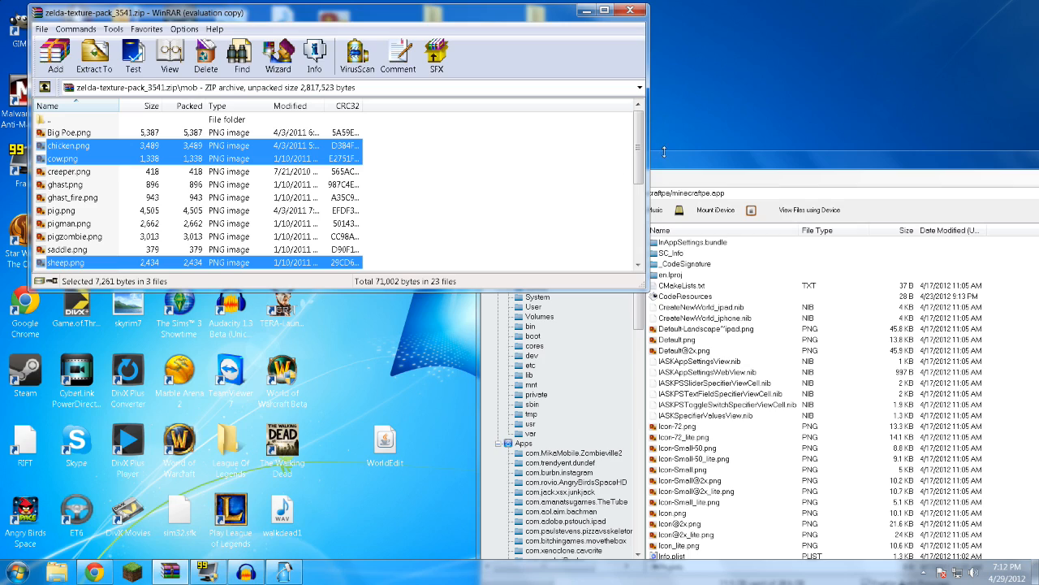
pyautogui.click(60, 211)
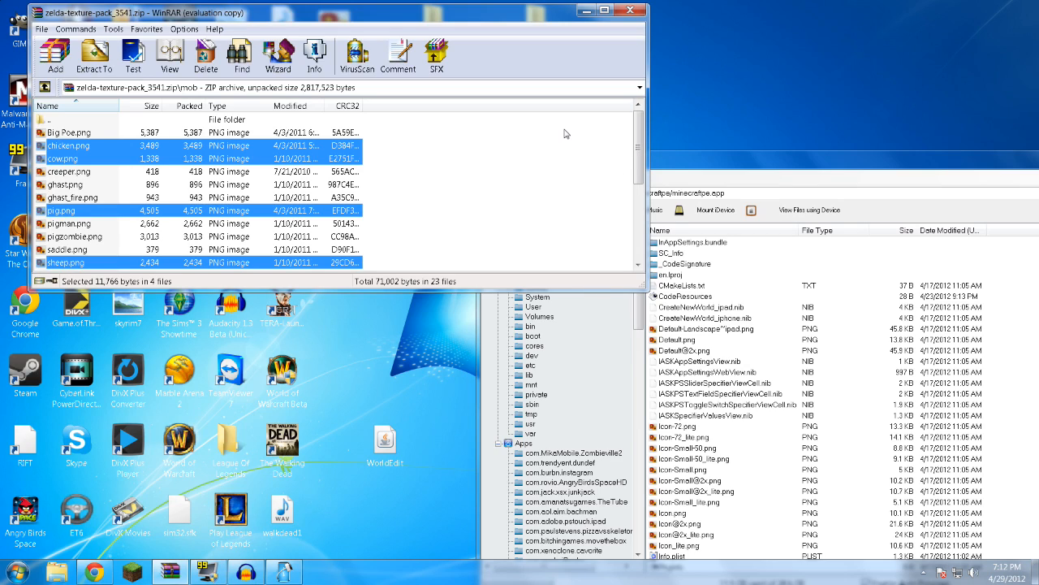
pyautogui.scroll(-3)
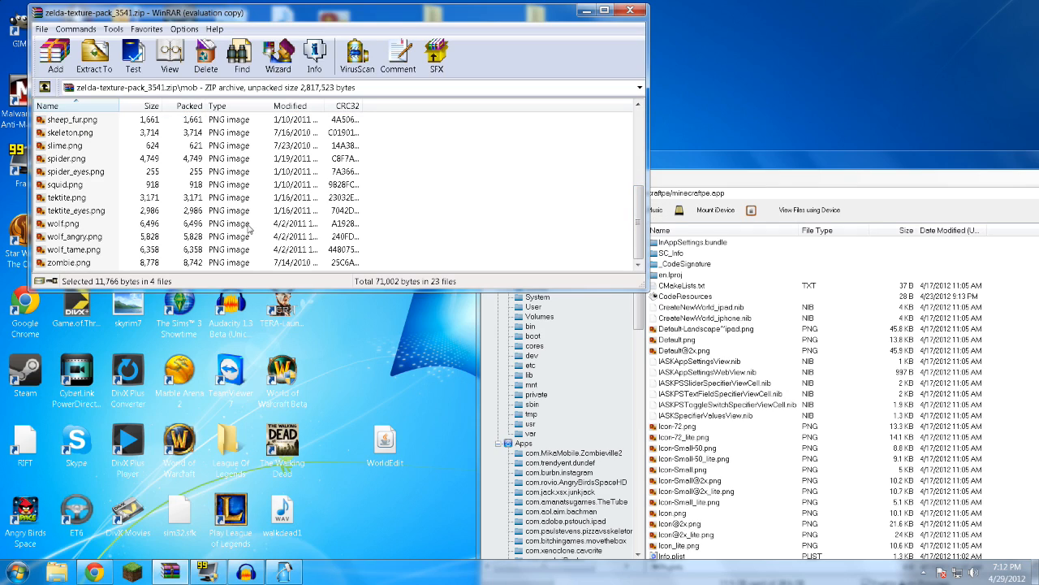
pyautogui.click(71, 263)
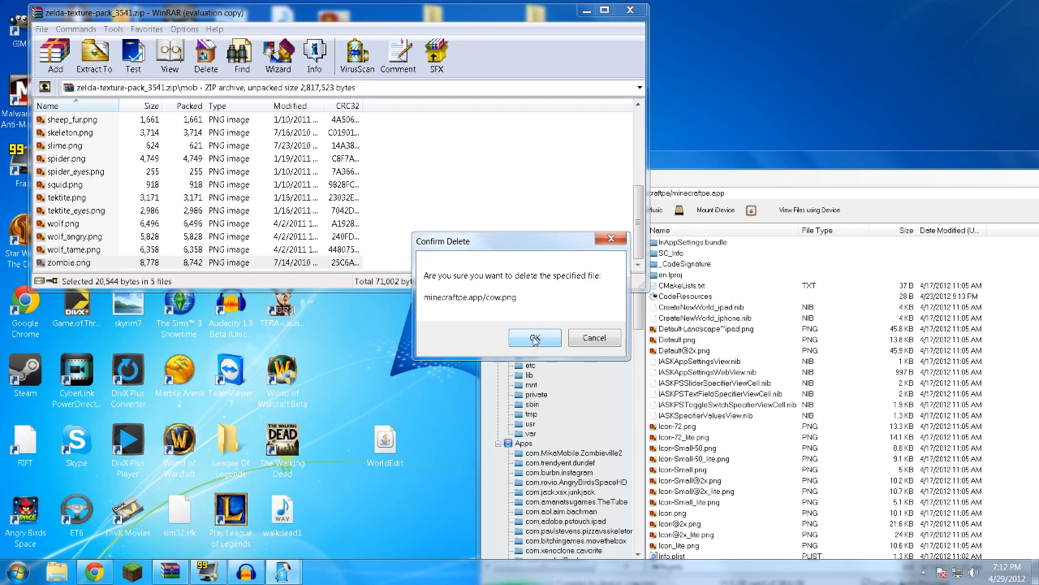
# - Confirm replacing the existing cow.png and zombie.png in minecraftpe.app
pyautogui.click(535, 336)
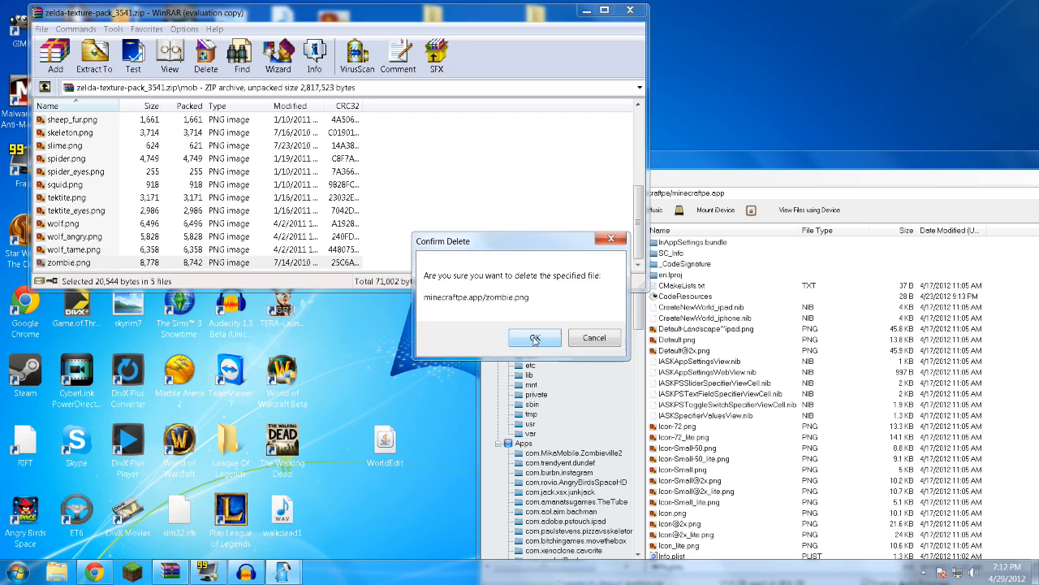
pyautogui.click(535, 336)
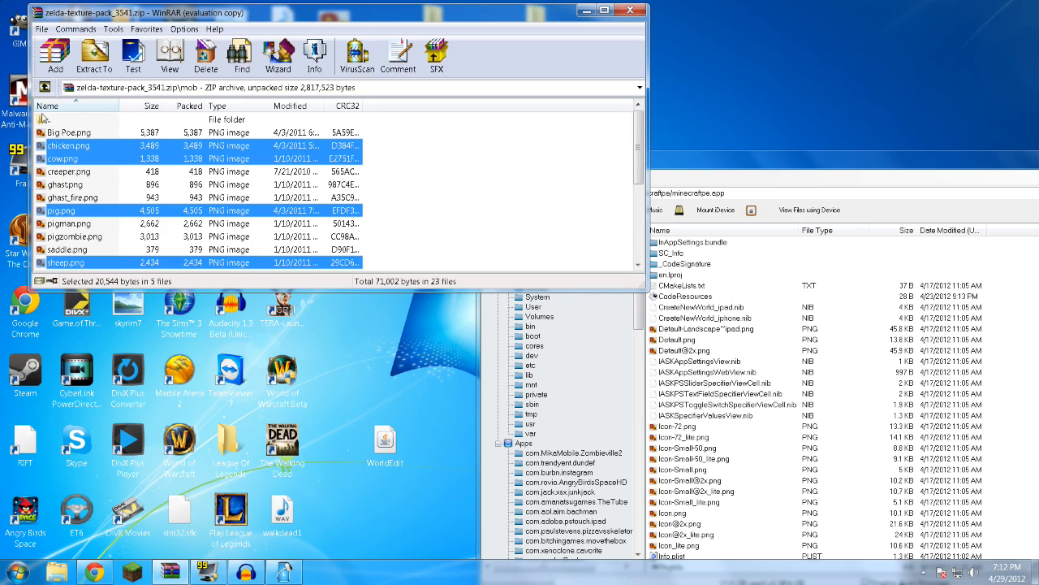
# - Look inside the terrain folder, return to the top level and pick dirt.png
pyautogui.doubleClick(61, 121)
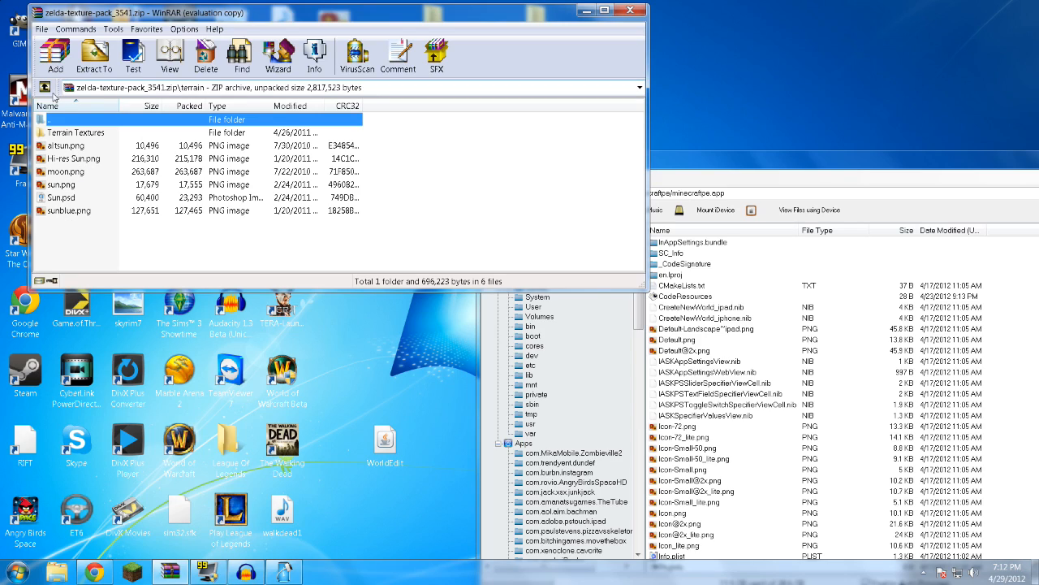
pyautogui.moveTo(45, 87)
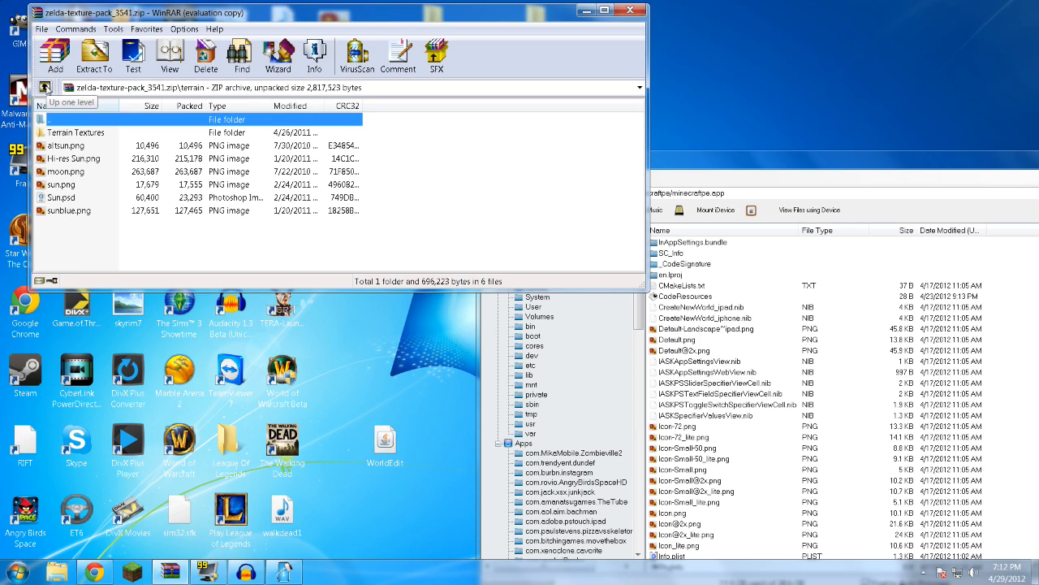
pyautogui.click(47, 110)
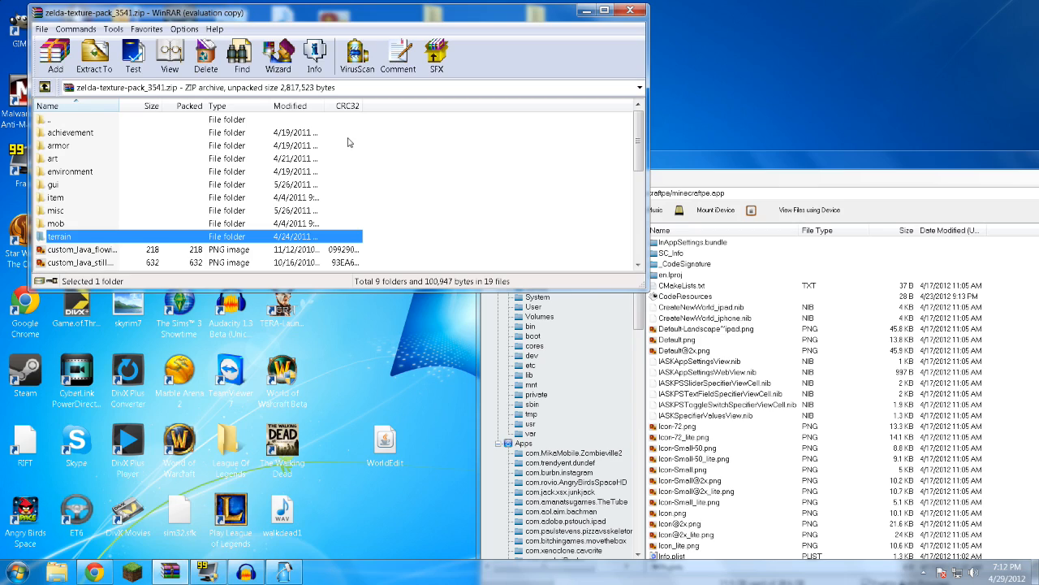
pyautogui.scroll(-3)
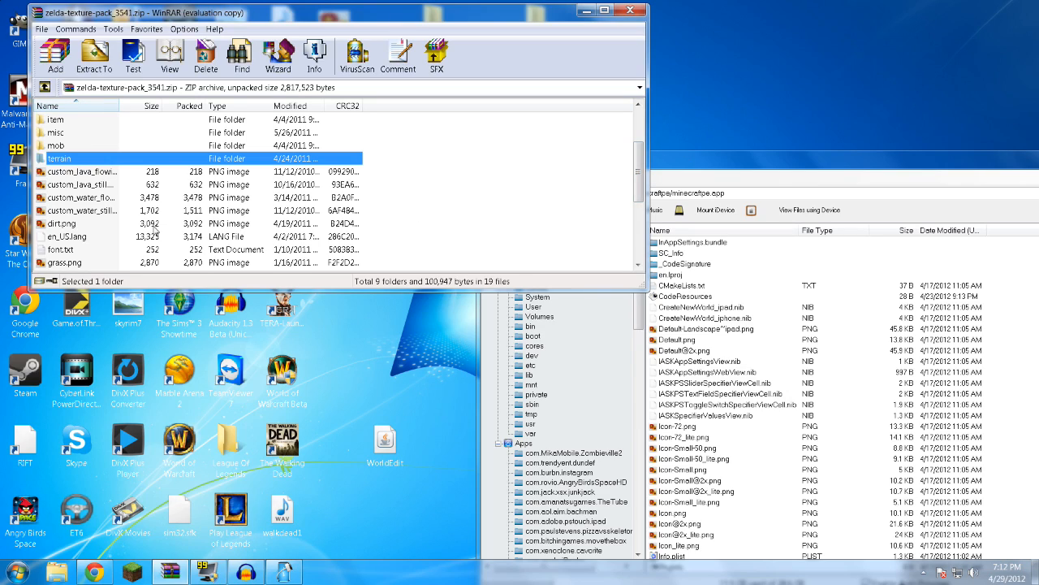
pyautogui.click(62, 225)
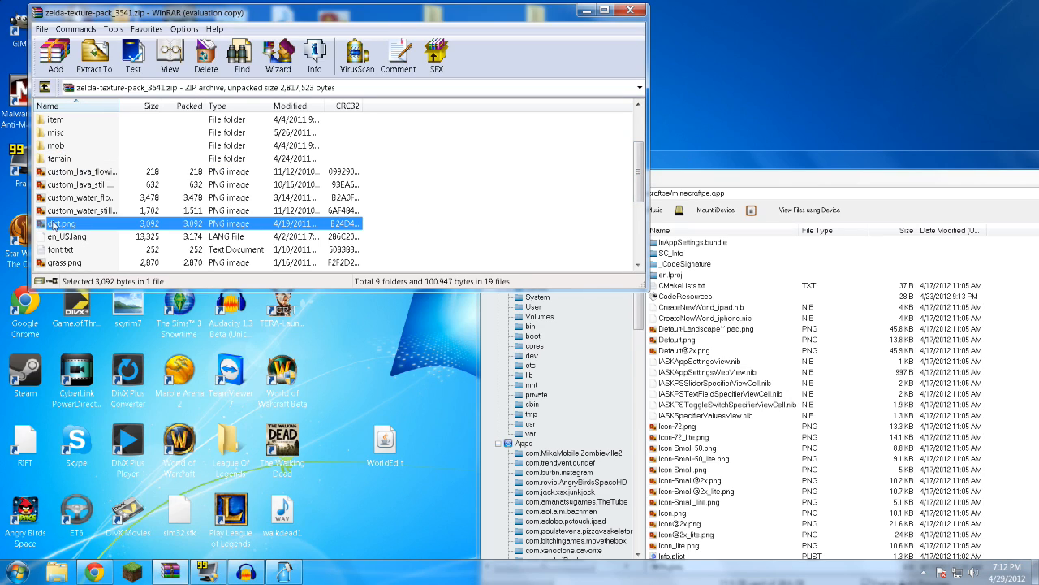
pyautogui.scroll(-3)
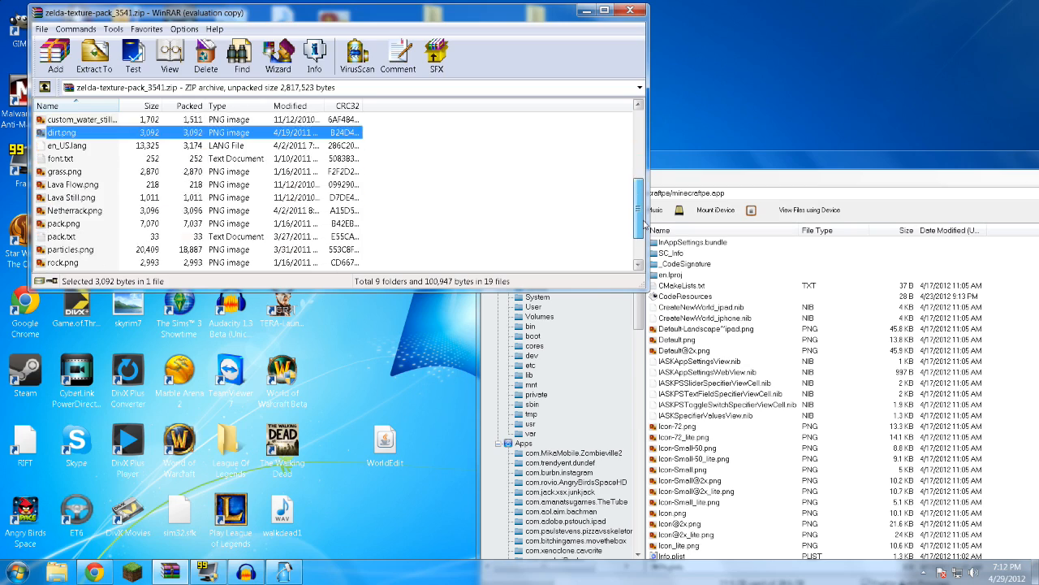
pyautogui.scroll(-3)
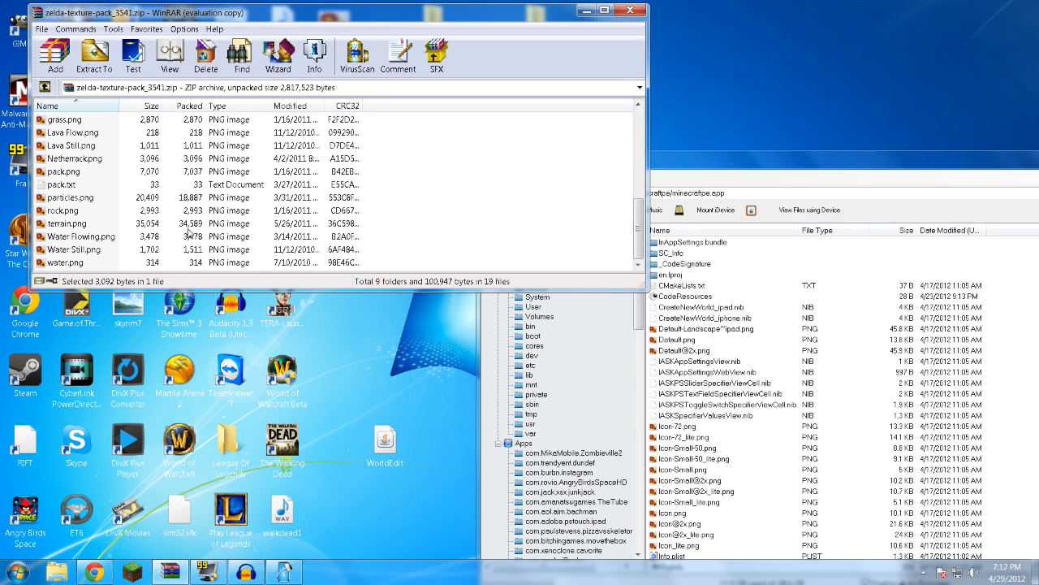
pyautogui.moveTo(711, 171)
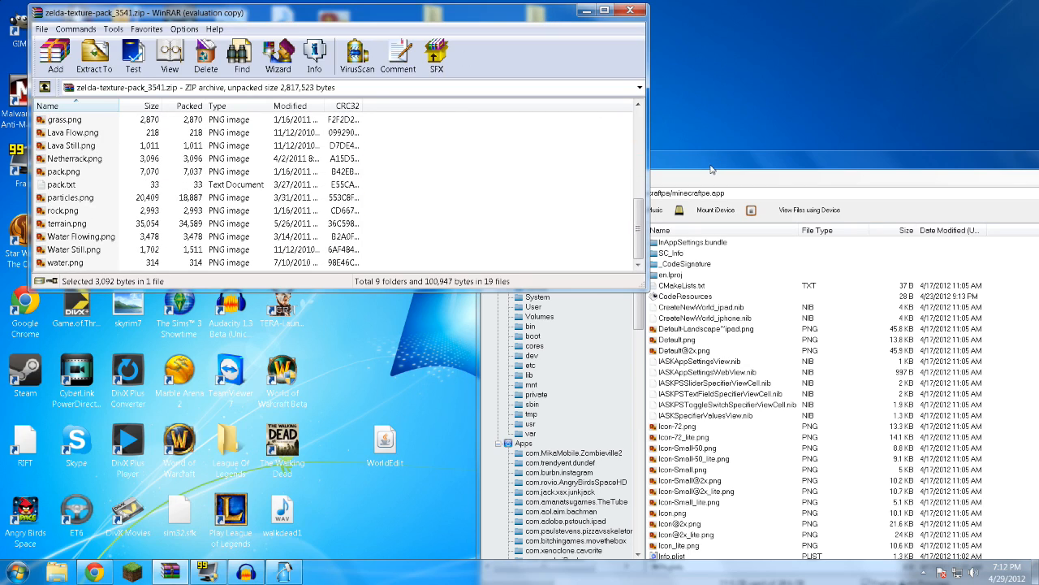
pyautogui.moveTo(319, 568)
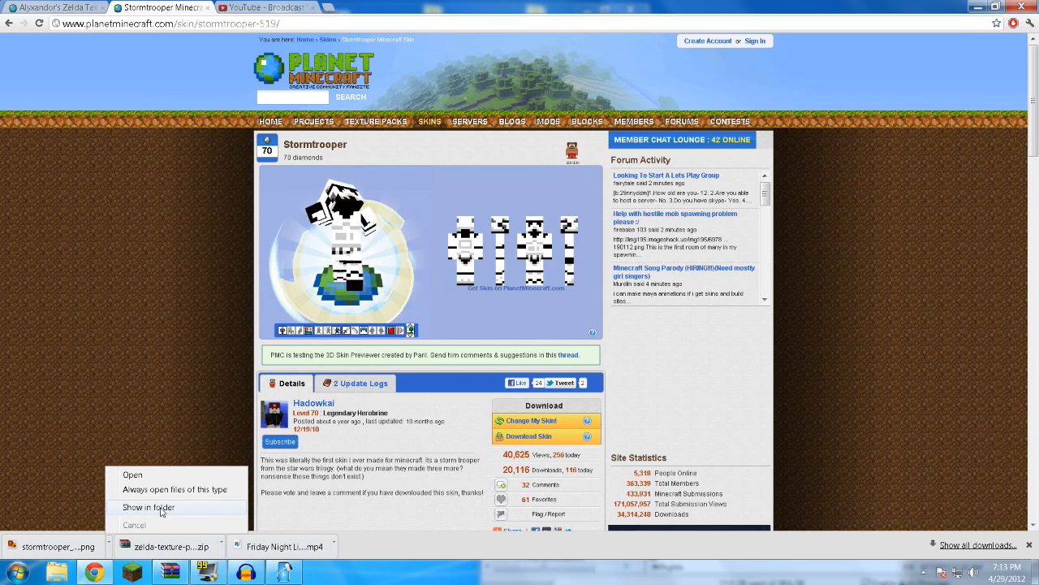
# - Show the downloaded stormtrooper skin file in its Downloads folder
pyautogui.click(149, 507)
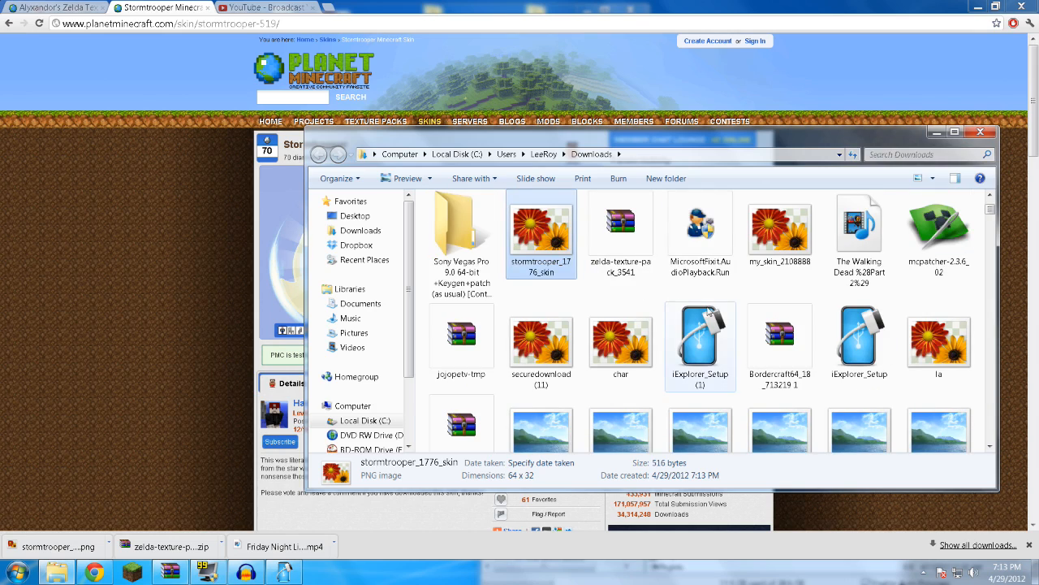
pyautogui.moveTo(576, 243)
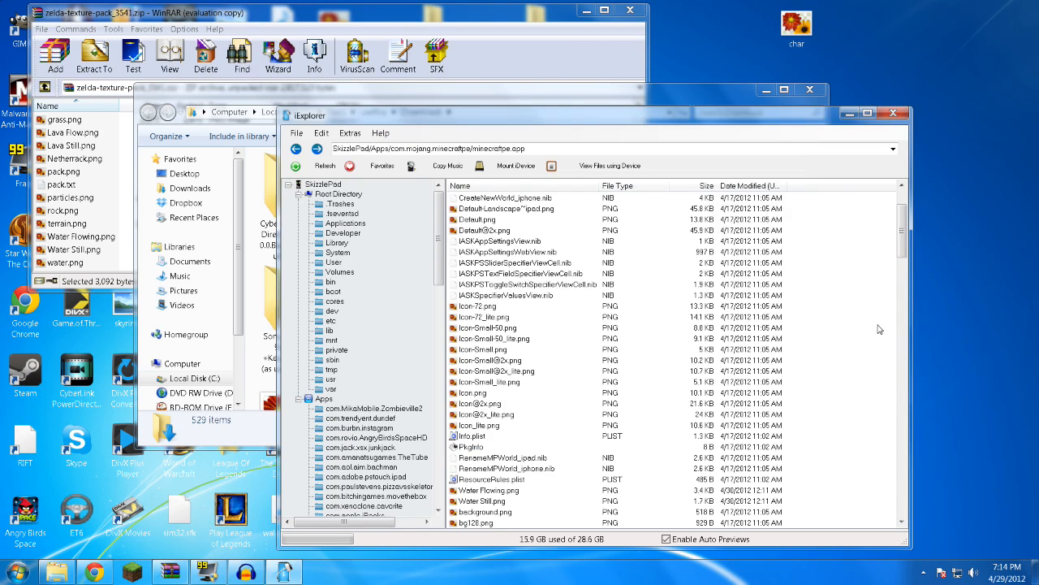
pyautogui.moveTo(579, 344)
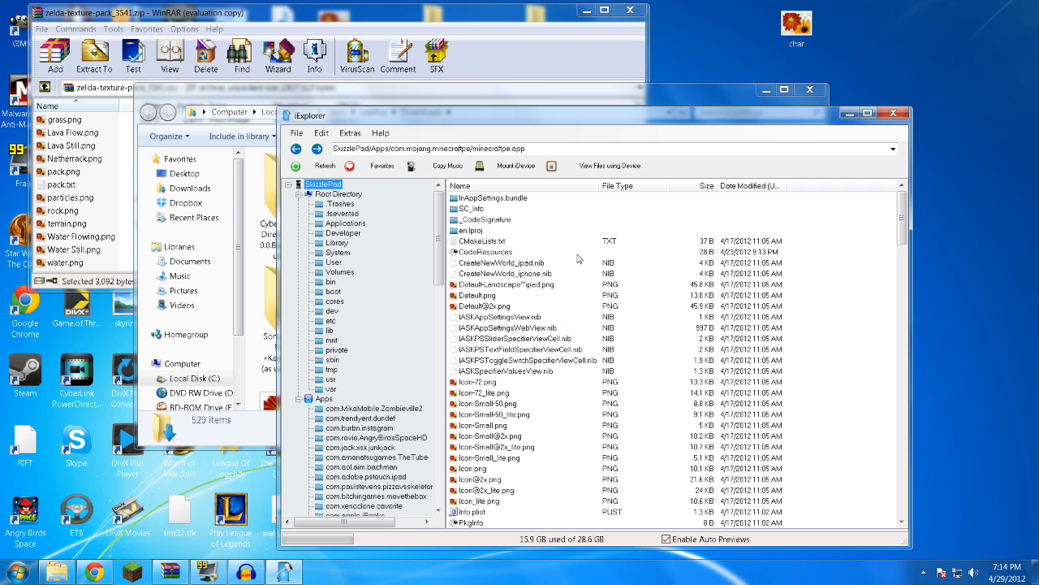
pyautogui.moveTo(572, 245)
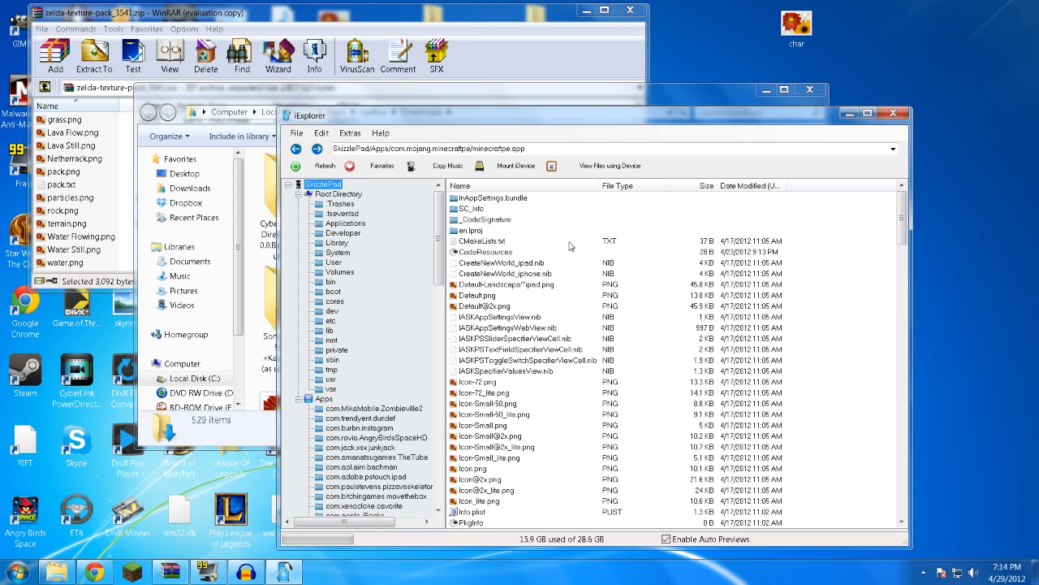